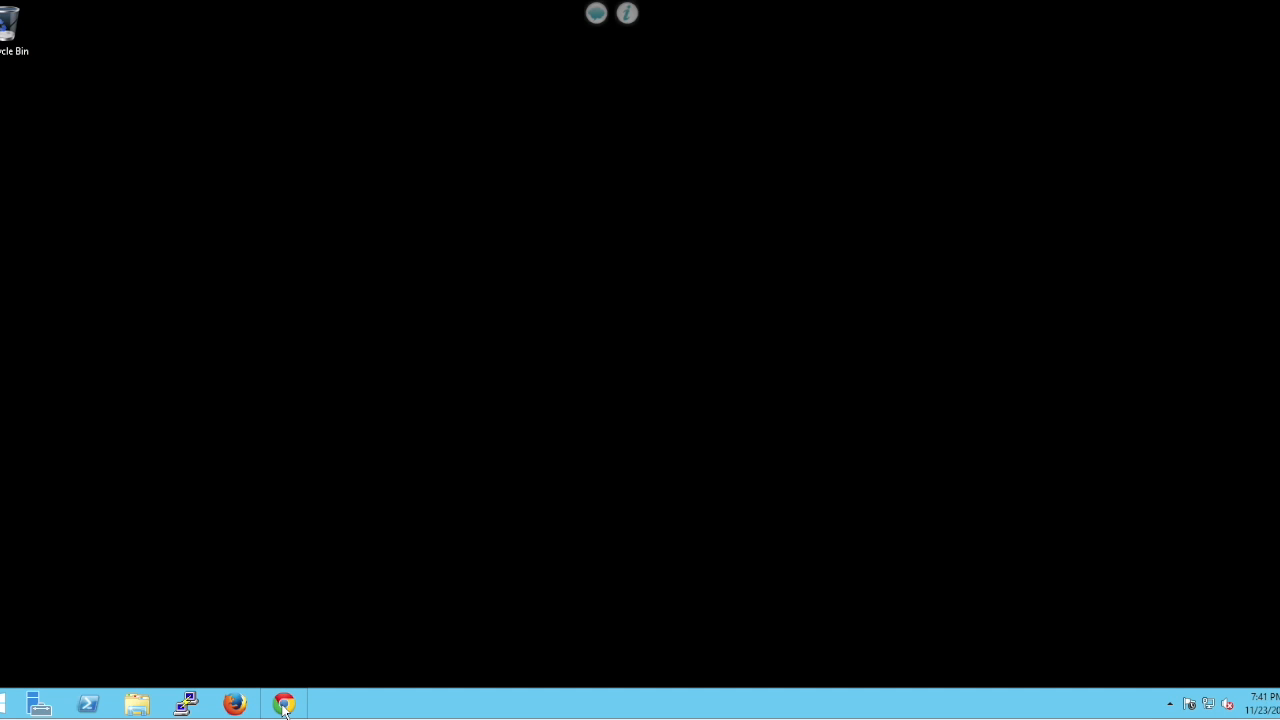
Step: Sign in to the cluster1 System Manager page as admin and reach the overview dashboard
left_click(284, 704)
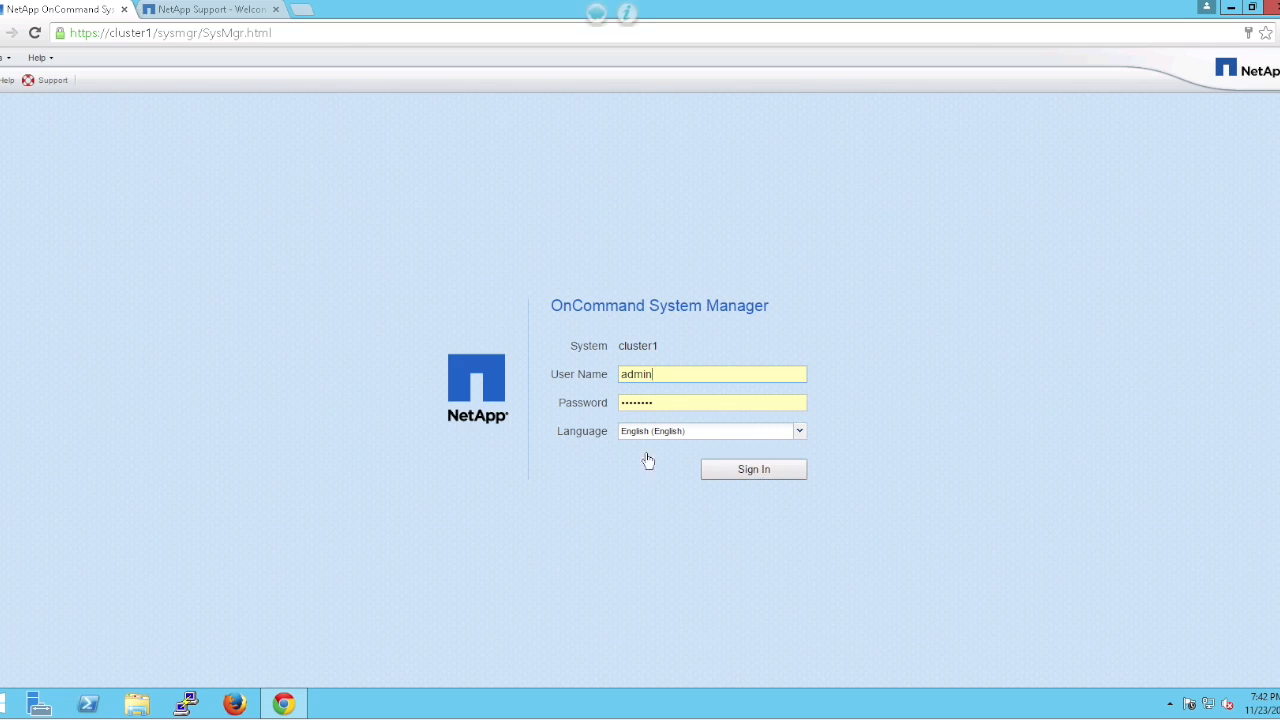
left_click(752, 468)
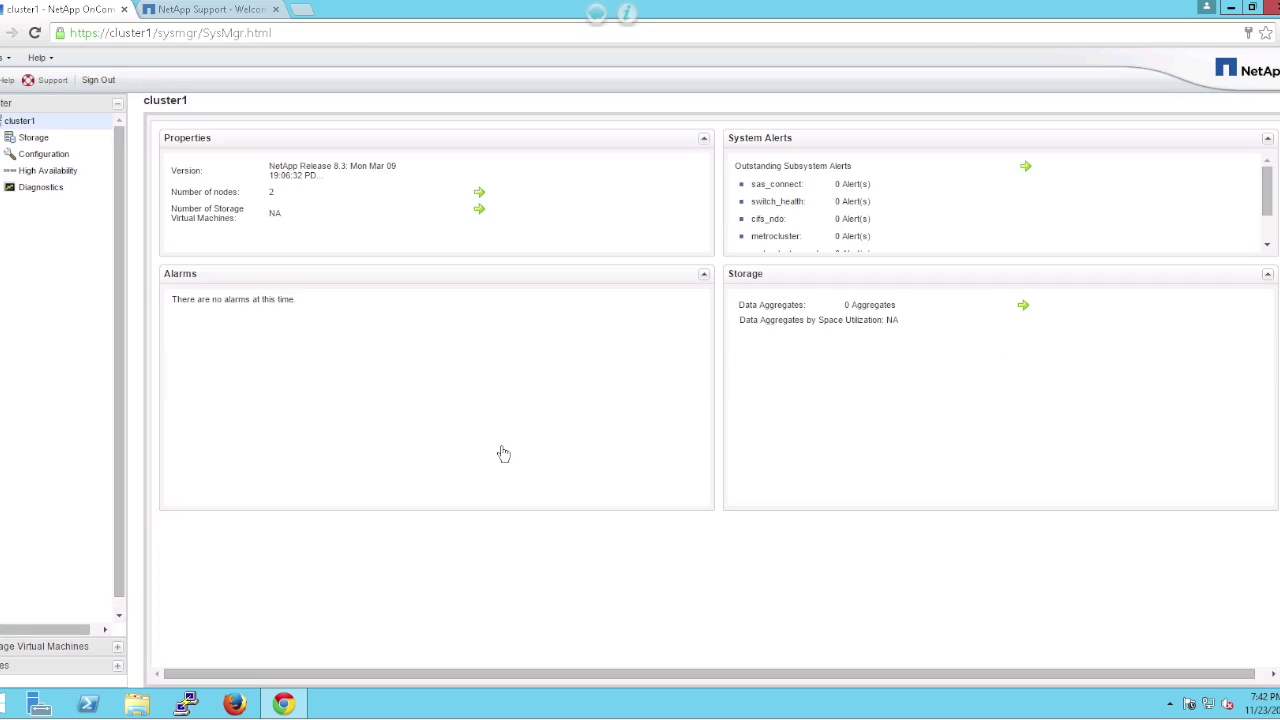
mouse_move(90, 192)
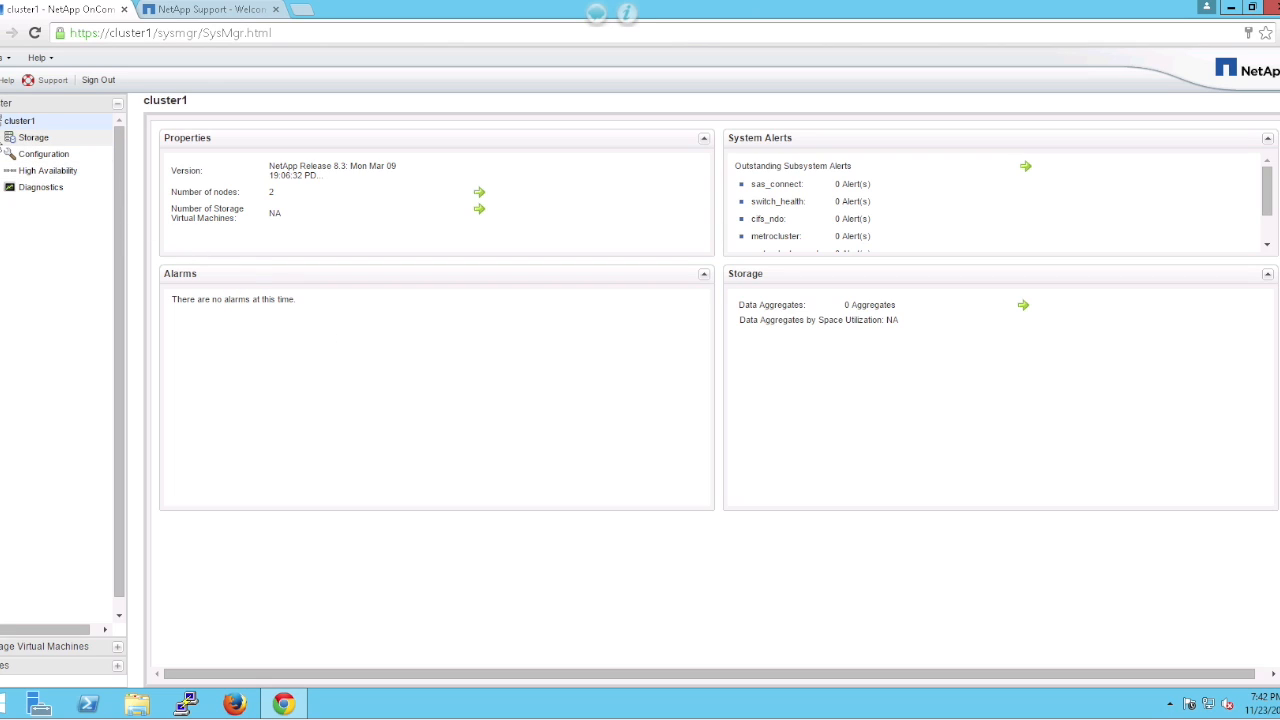
Step: Review cluster1's existing aggregates, the disks summary with spare capacity, and the per-disk VMDISK inventory
left_click(32, 136)
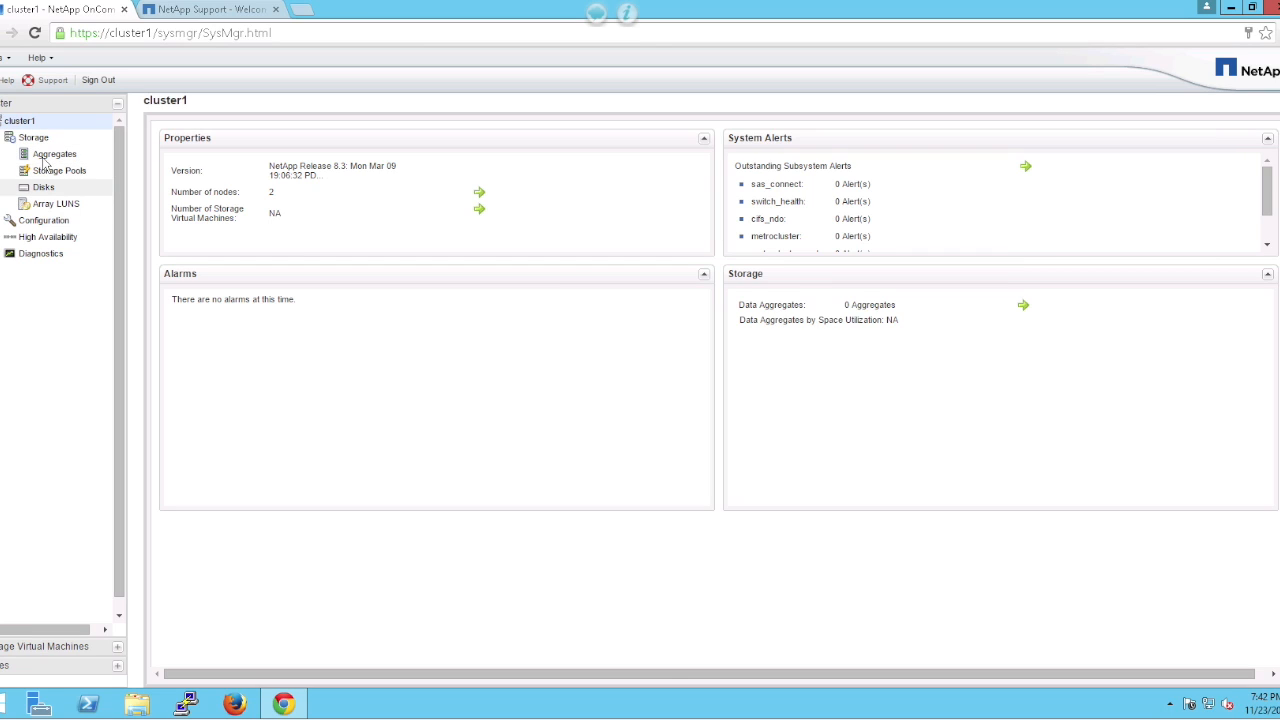
left_click(54, 154)
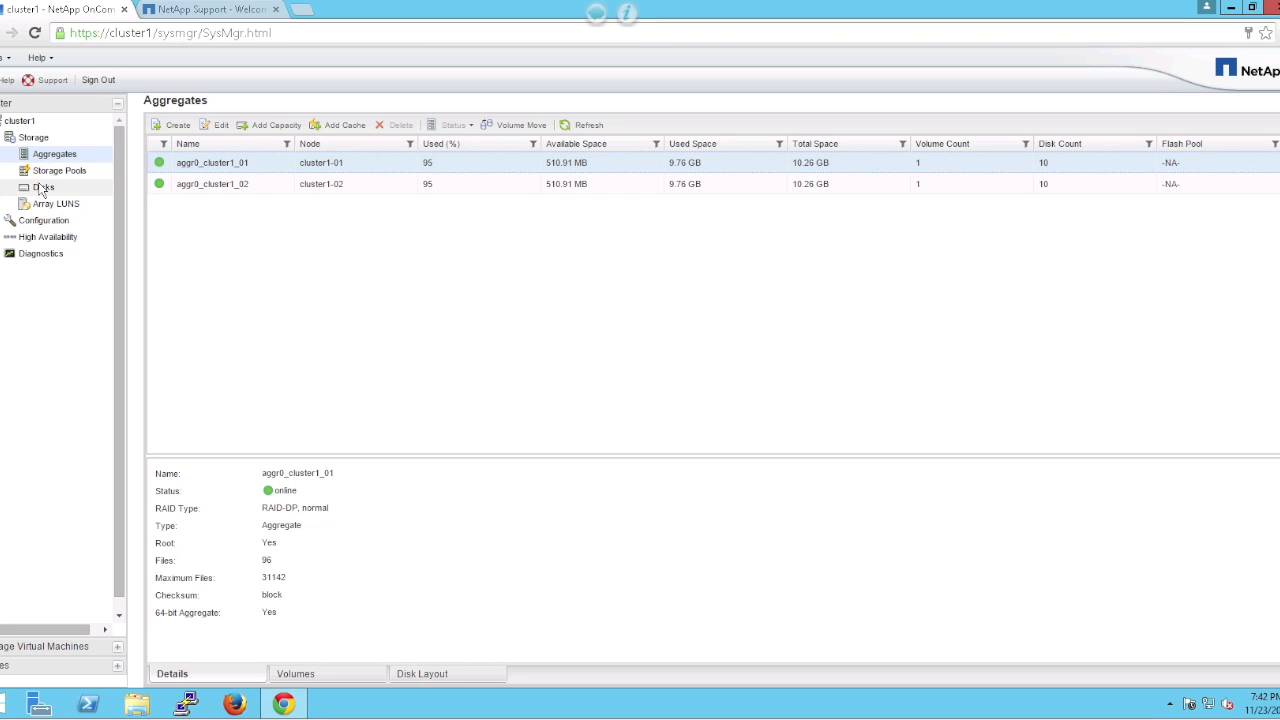
left_click(44, 188)
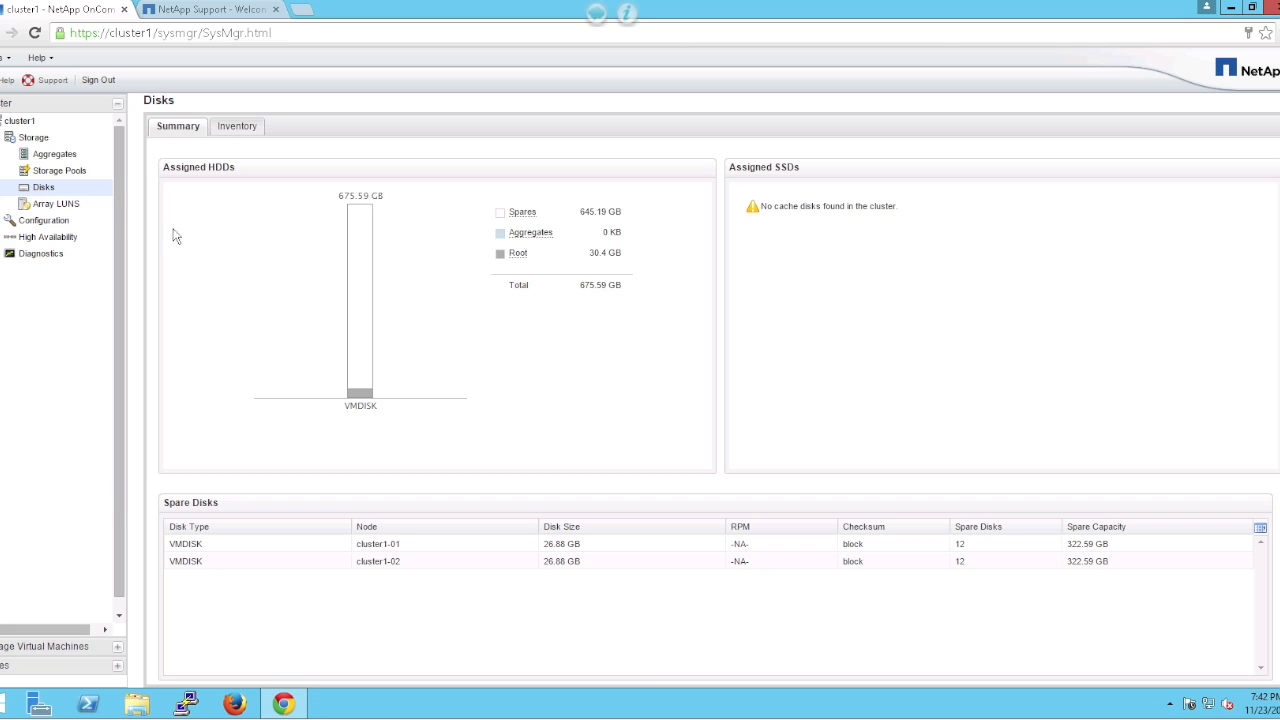
mouse_move(592, 216)
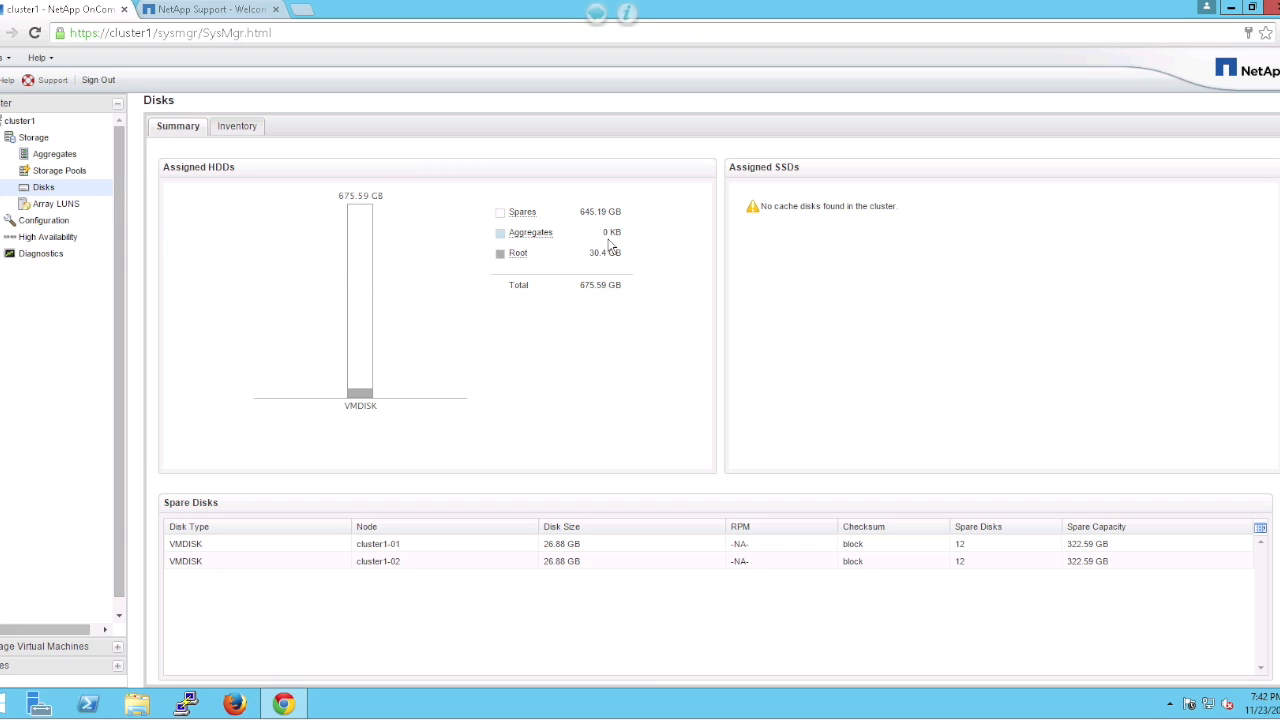
mouse_move(584, 288)
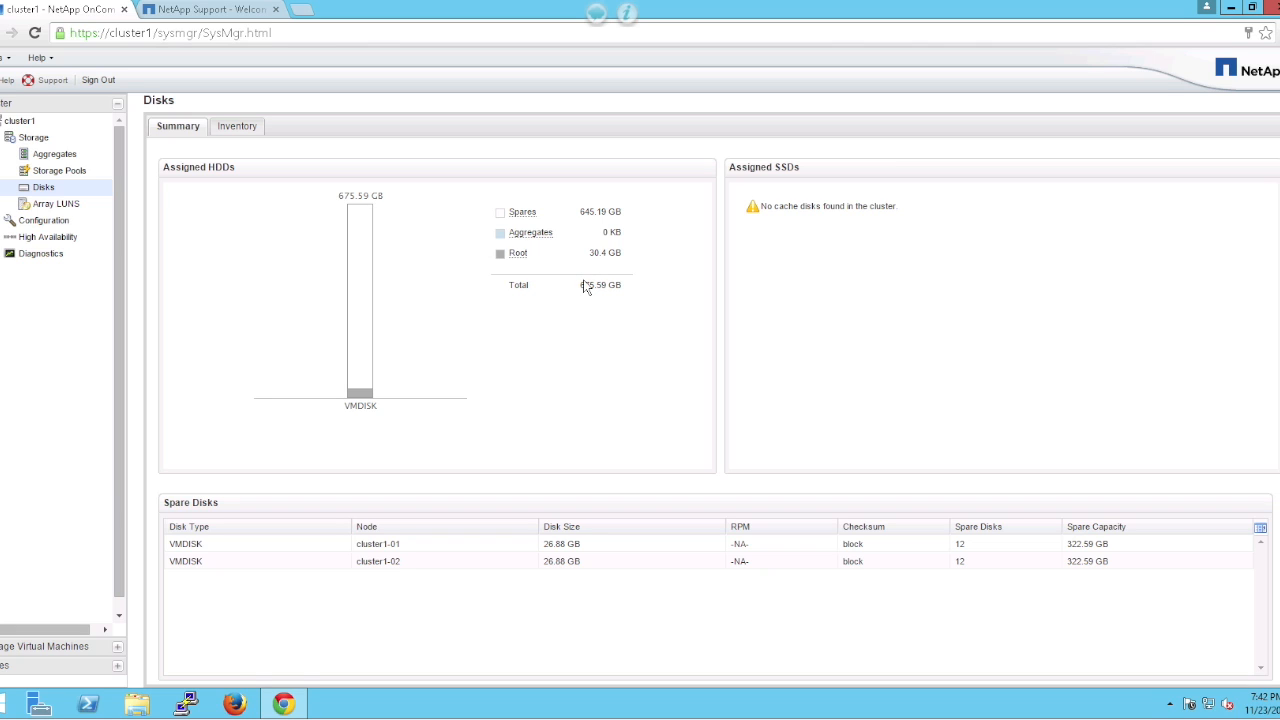
mouse_move(240, 132)
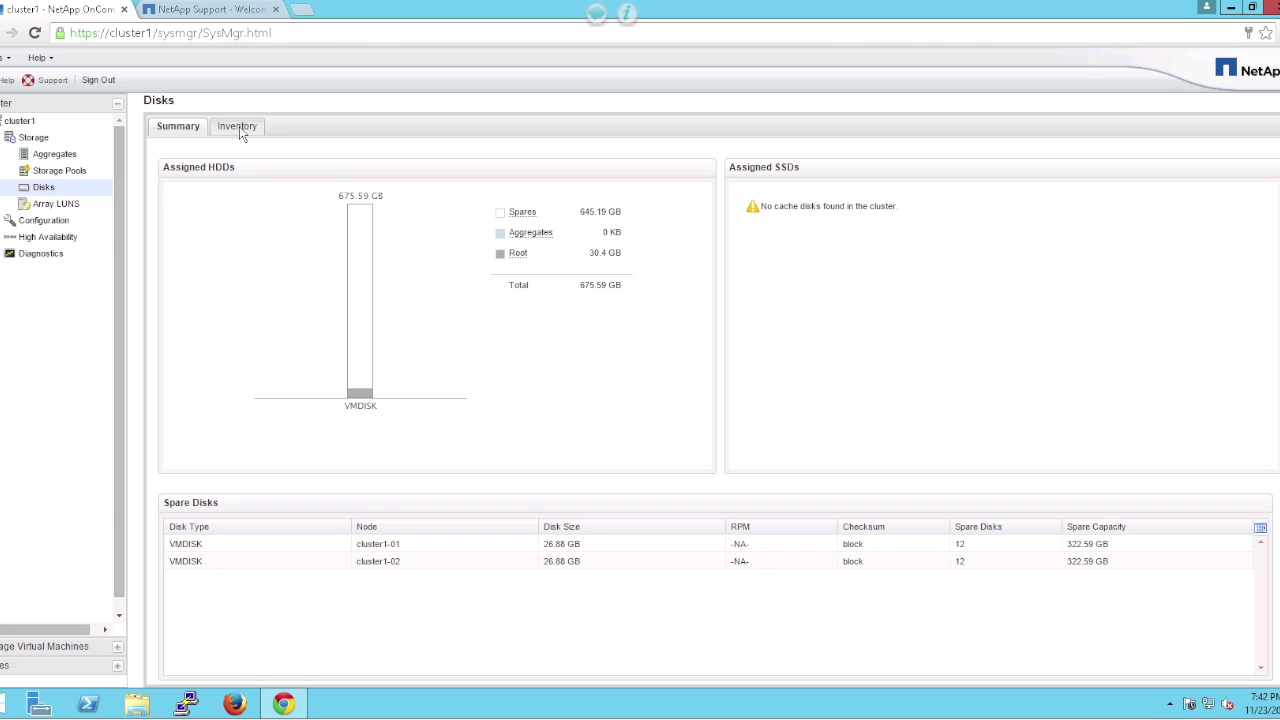
left_click(236, 124)
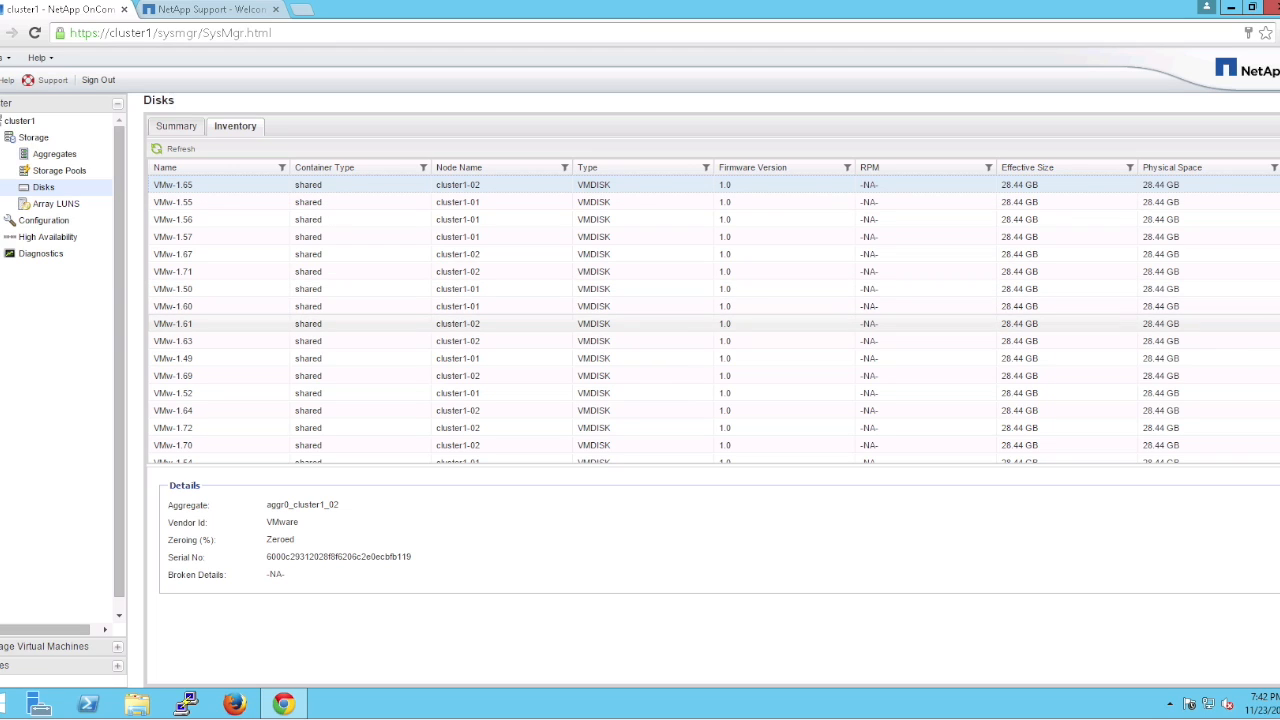
scroll("down", 3)
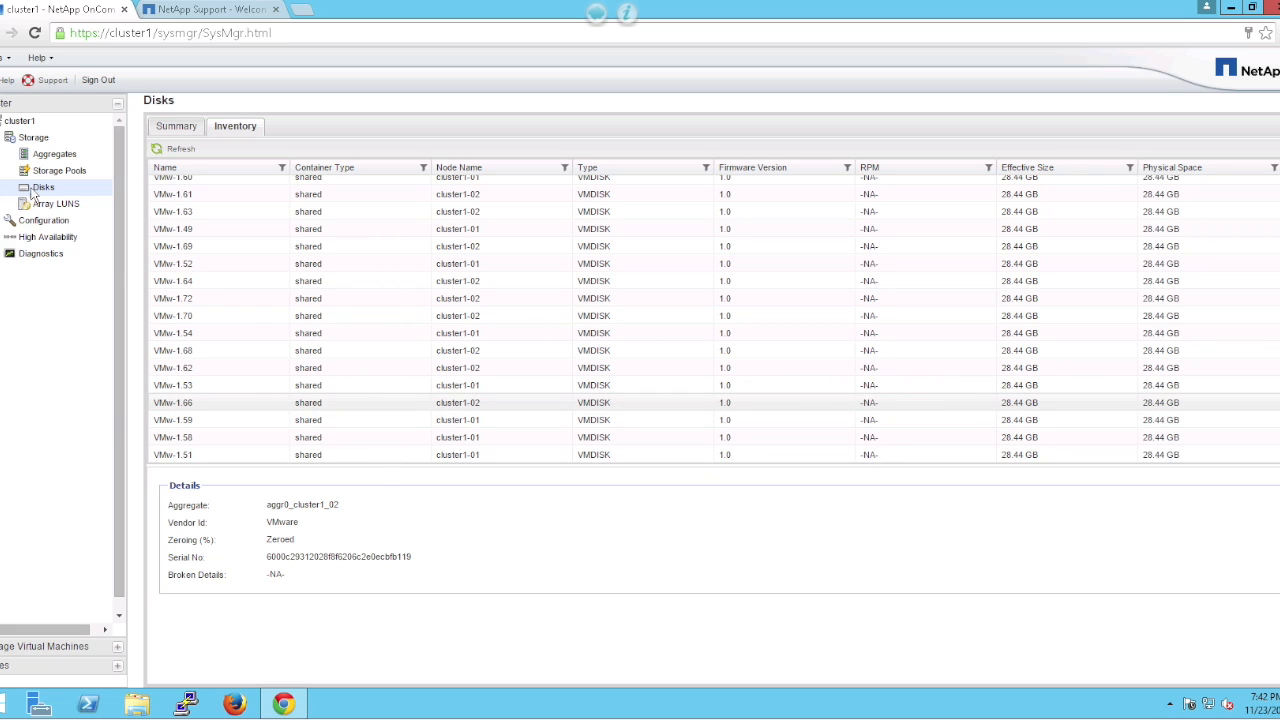
Step: Start a new aggregate from the Aggregates list and name it agg1_cluster1_01
left_click(54, 154)
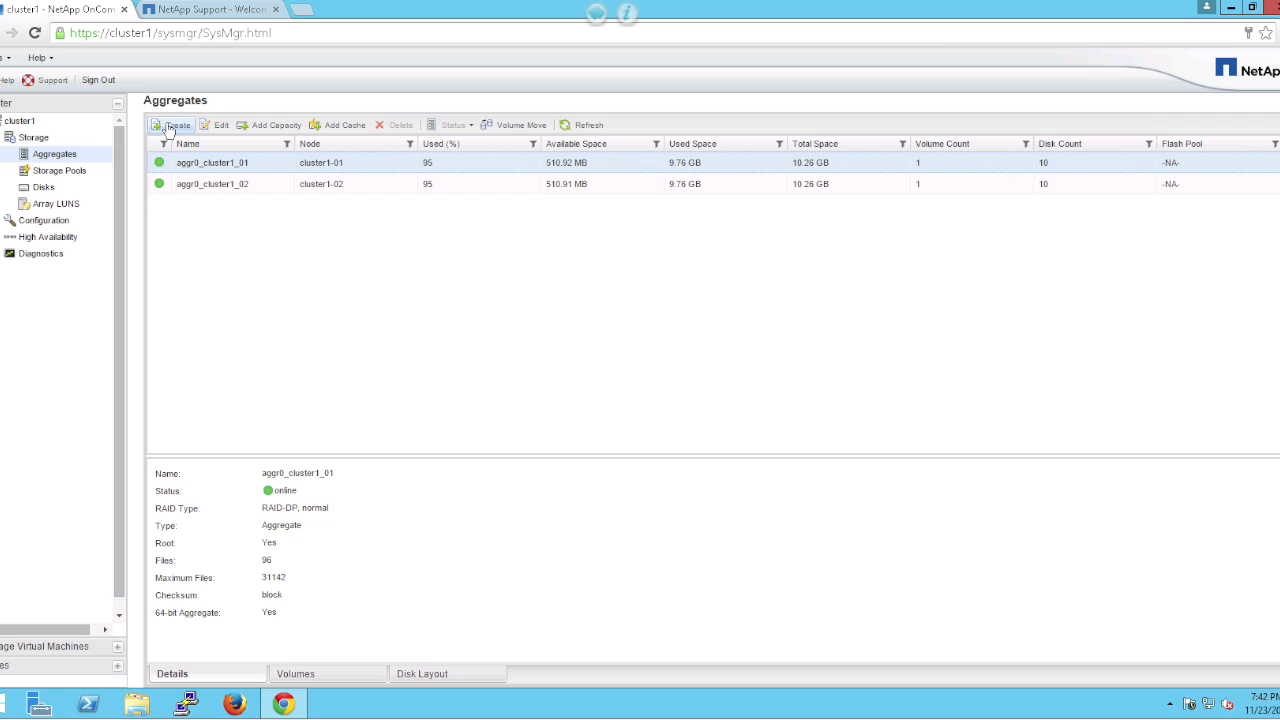
mouse_move(176, 124)
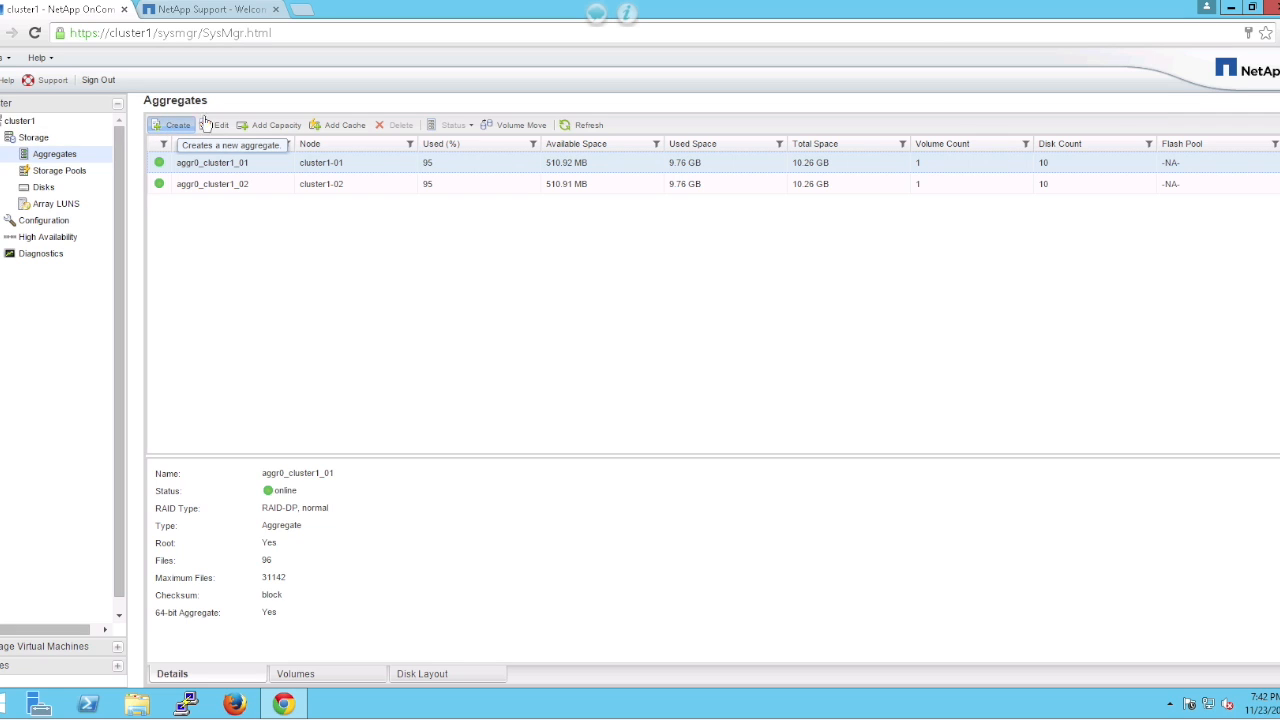
left_click(176, 124)
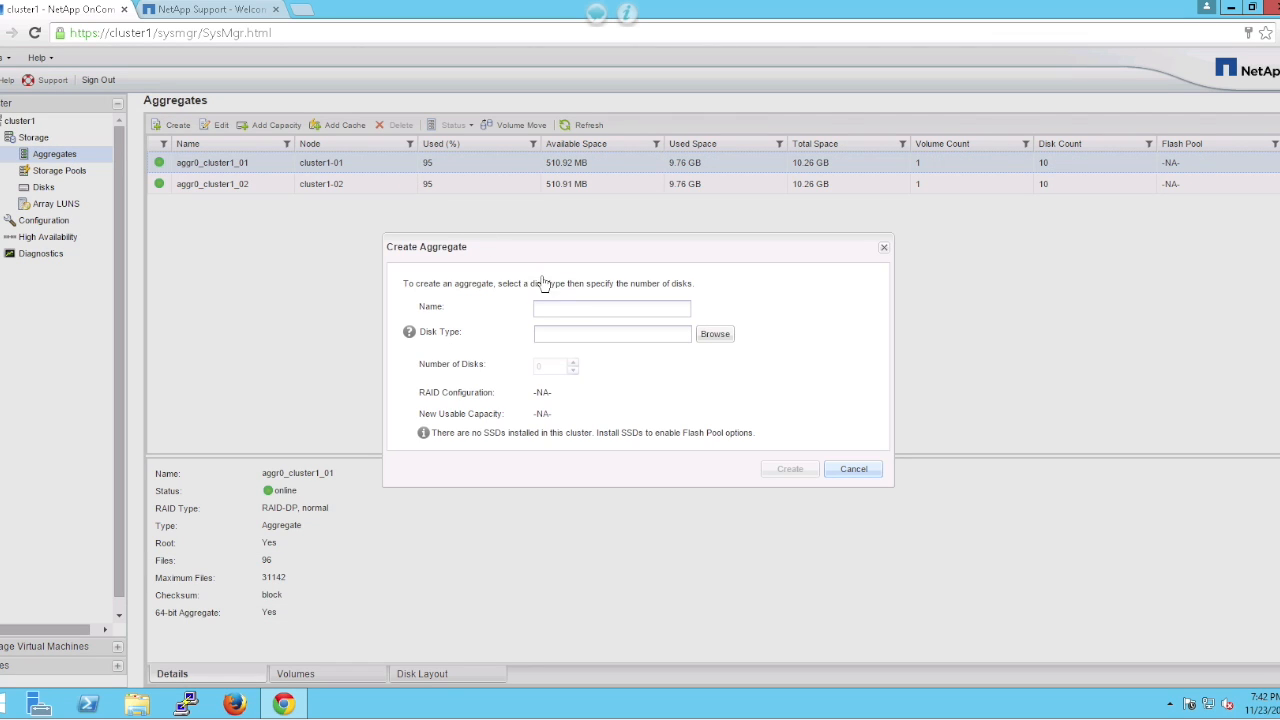
left_click(612, 308)
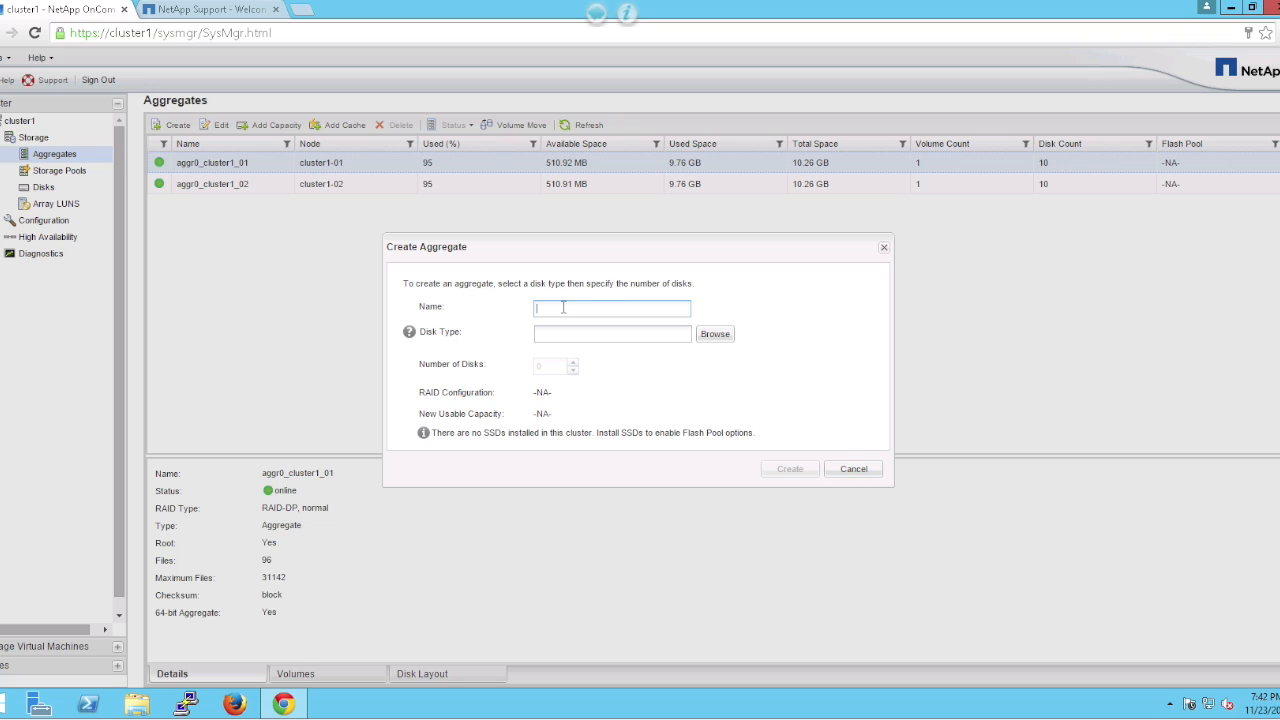
type("a")
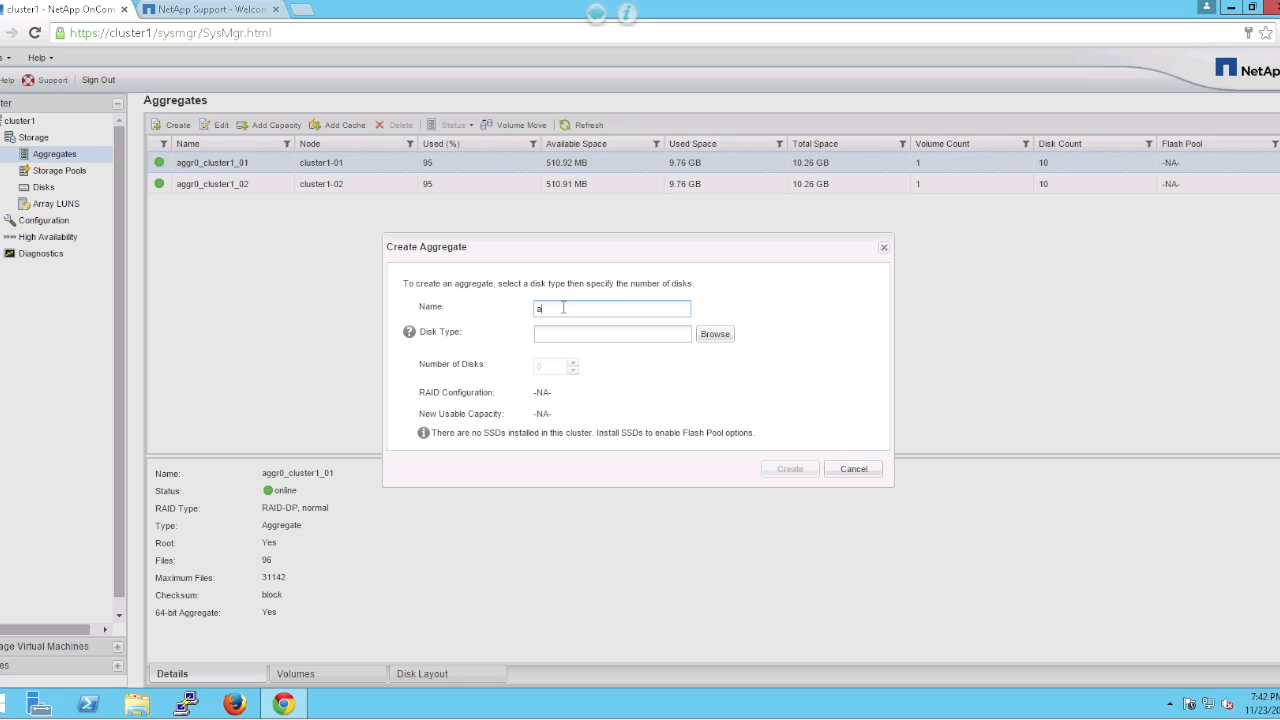
type("ggr")
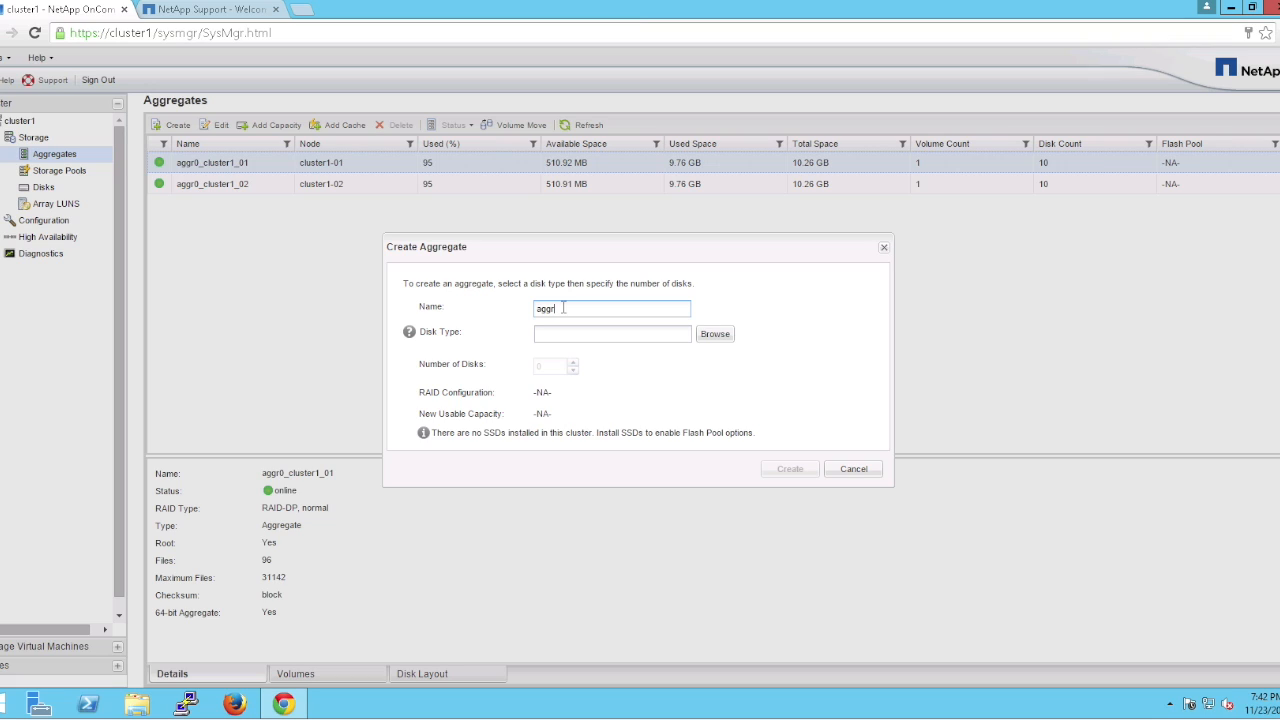
type("1_clust")
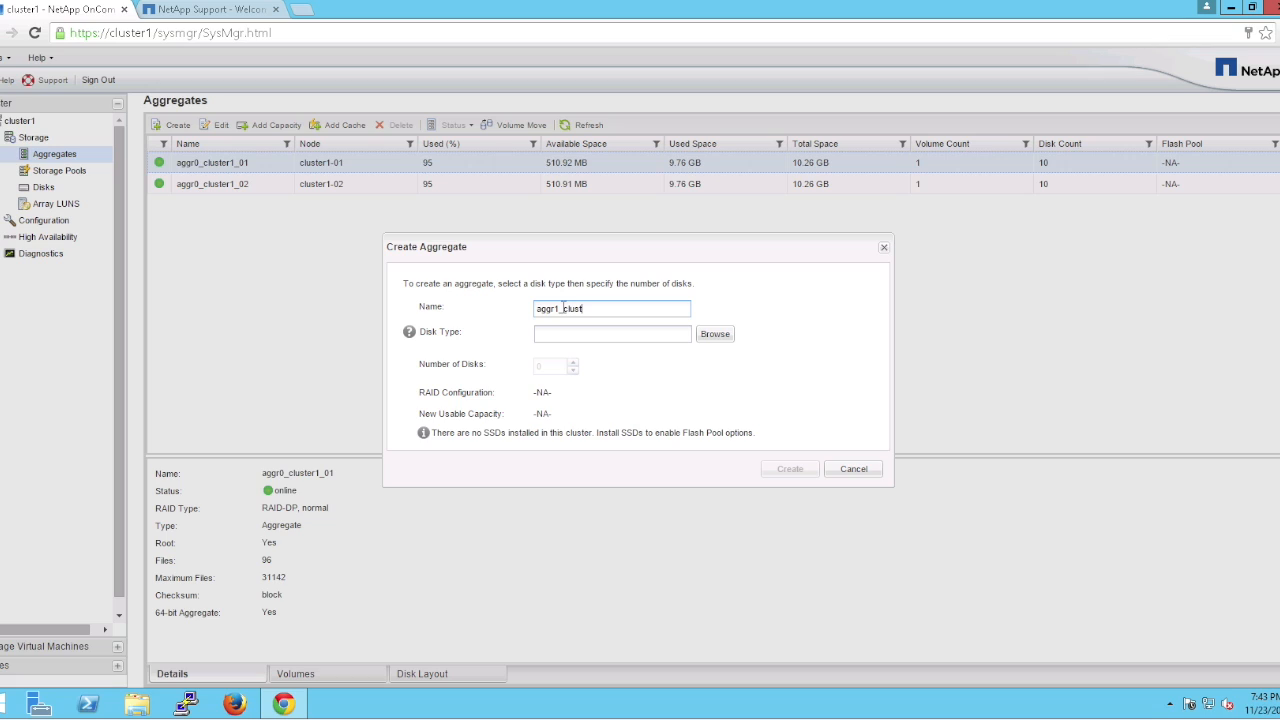
type("er1_01")
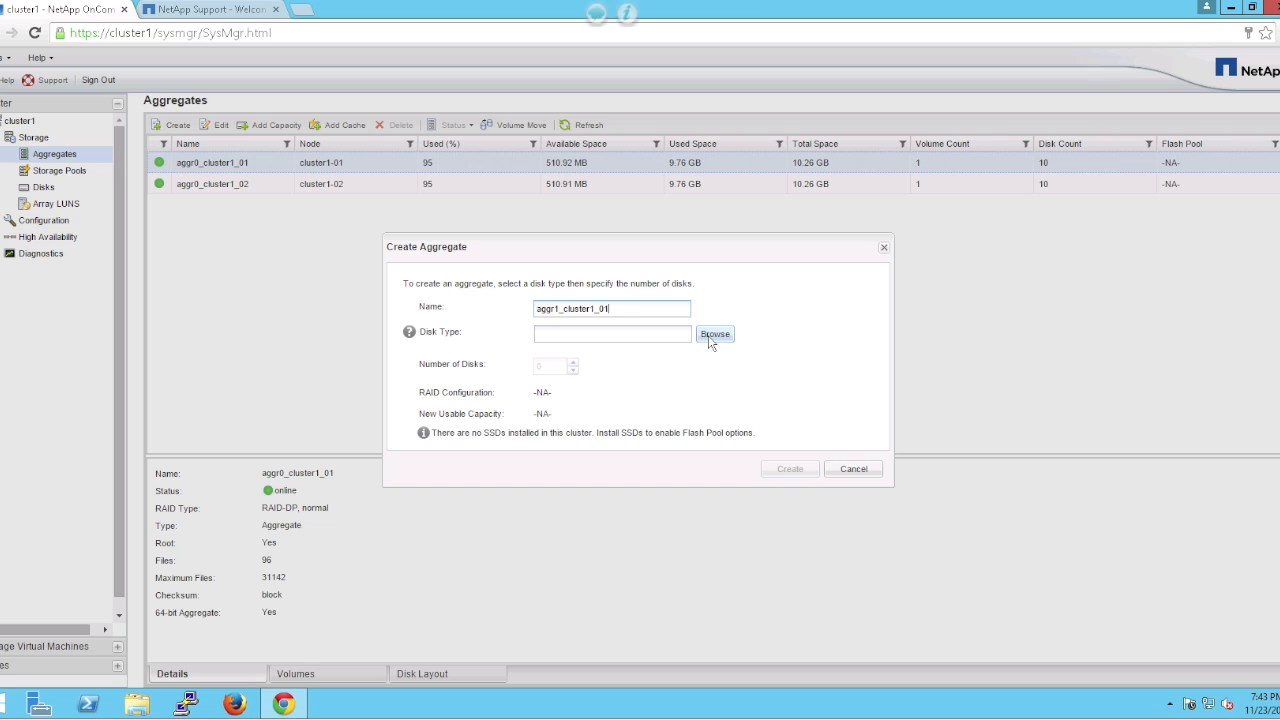
Step: Select cluster1-01's VMDISK disks, 5 disks with RAID-DP, and submit the aggregate
left_click(714, 334)
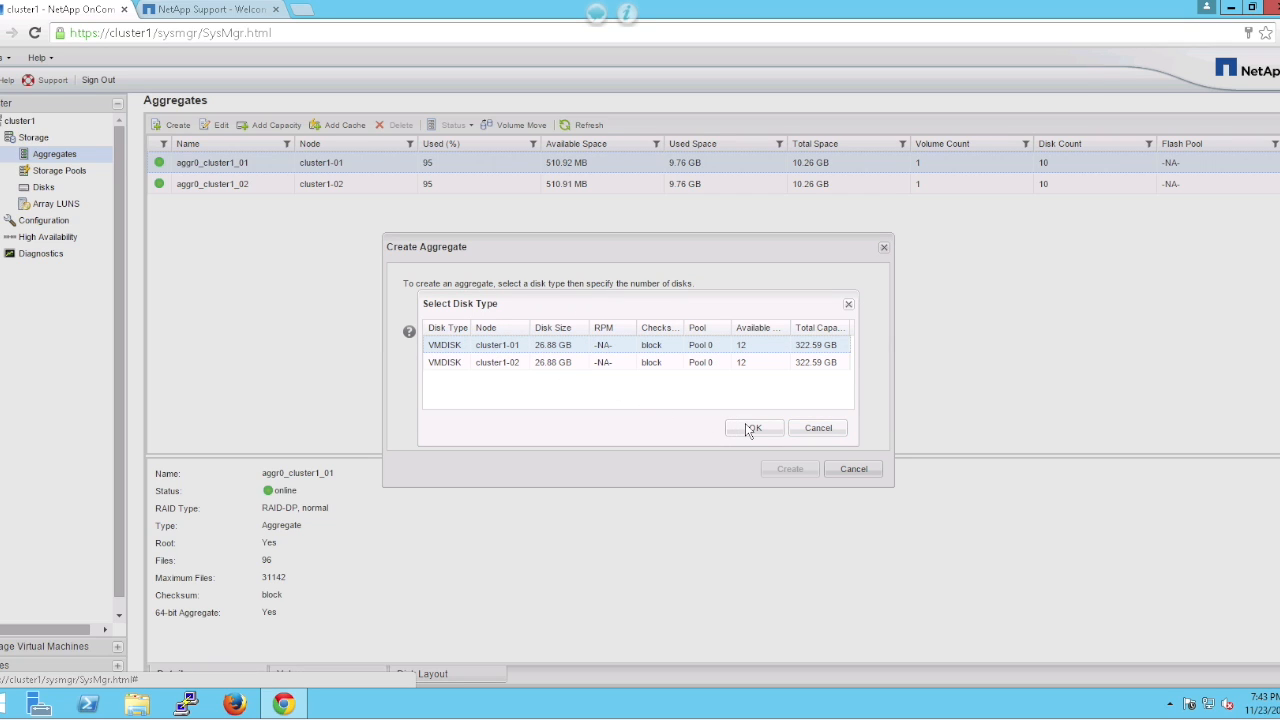
left_click(752, 428)
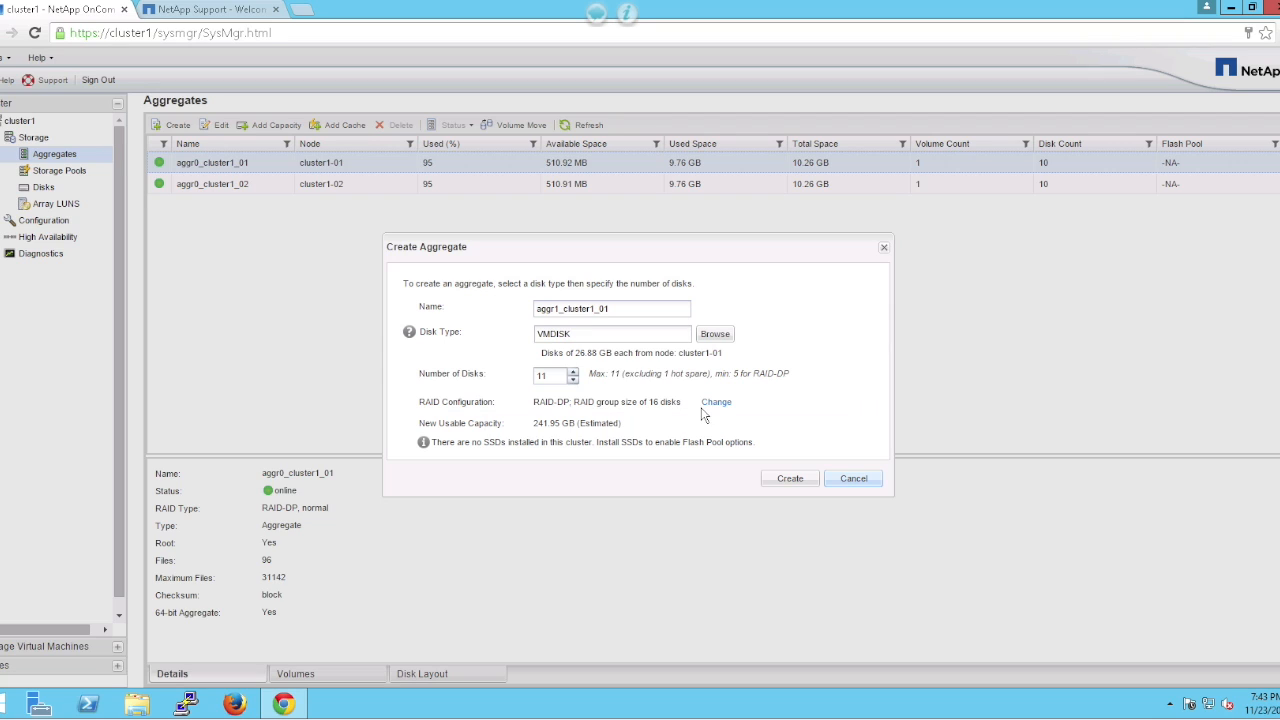
mouse_move(520, 368)
type("5")
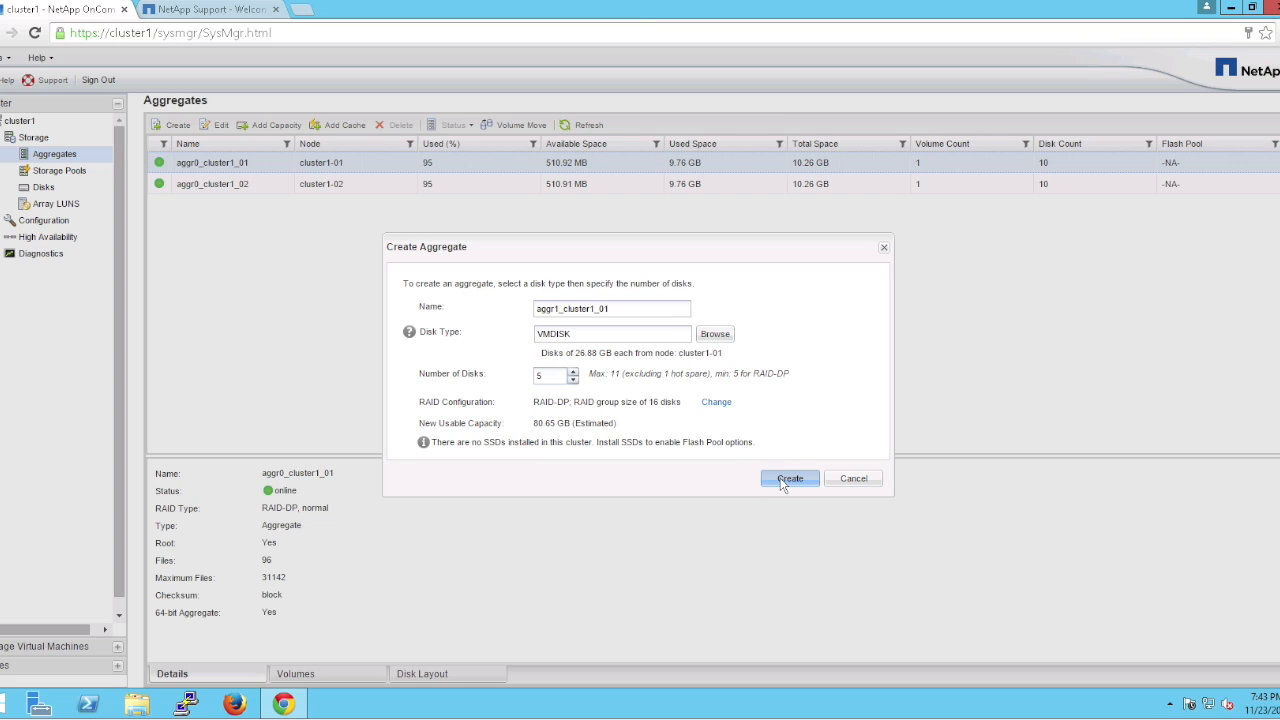
left_click(788, 478)
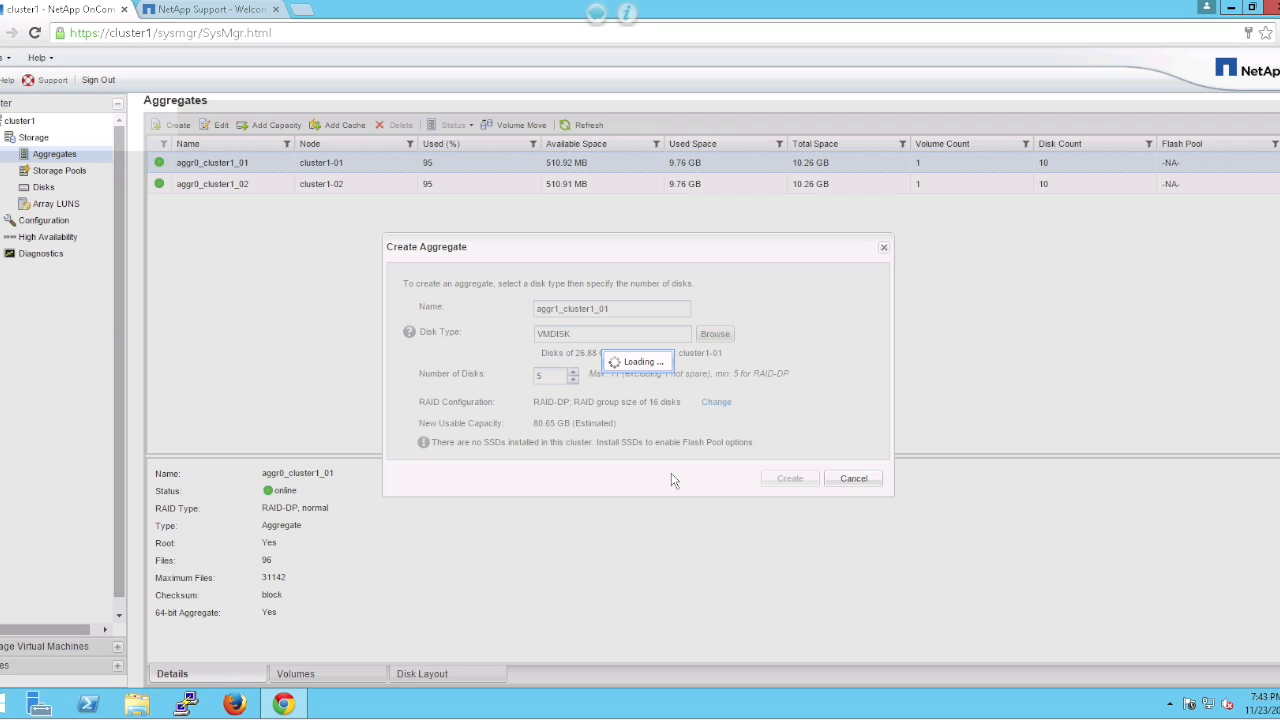
Step: Confirm the first aggregate, then start another one named agg1_cluster1_02
left_click(788, 478)
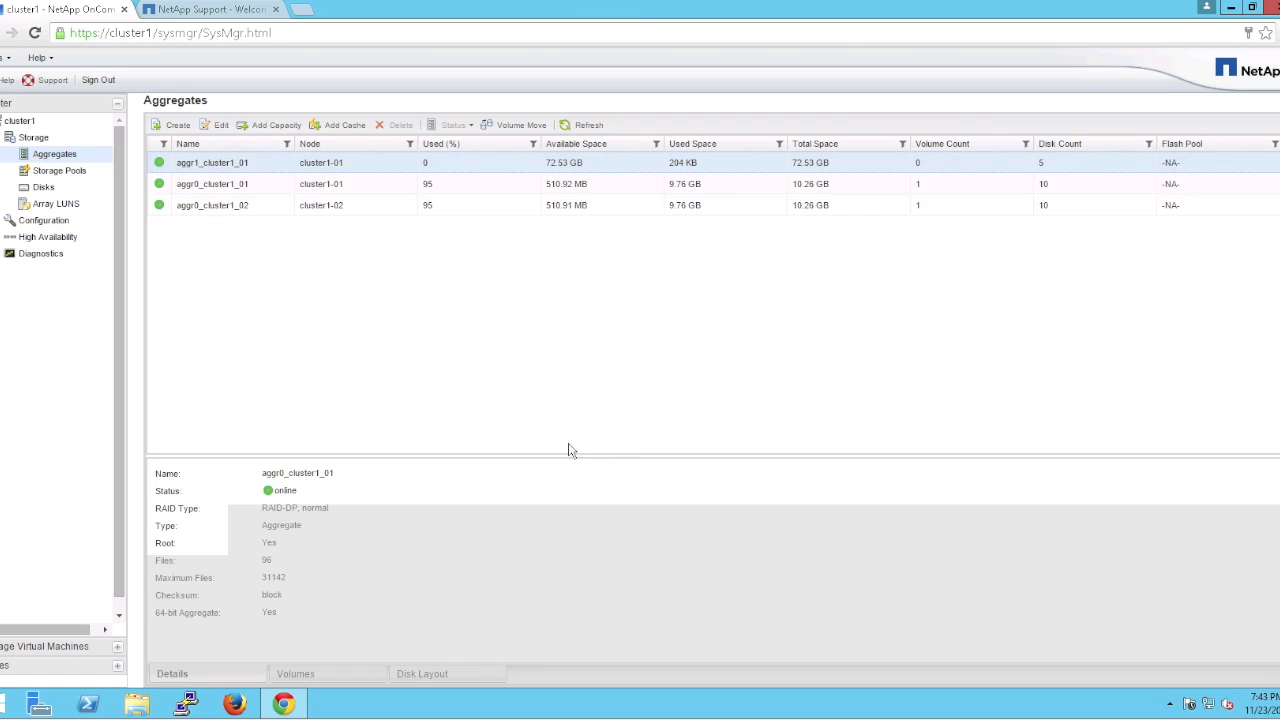
left_click(212, 162)
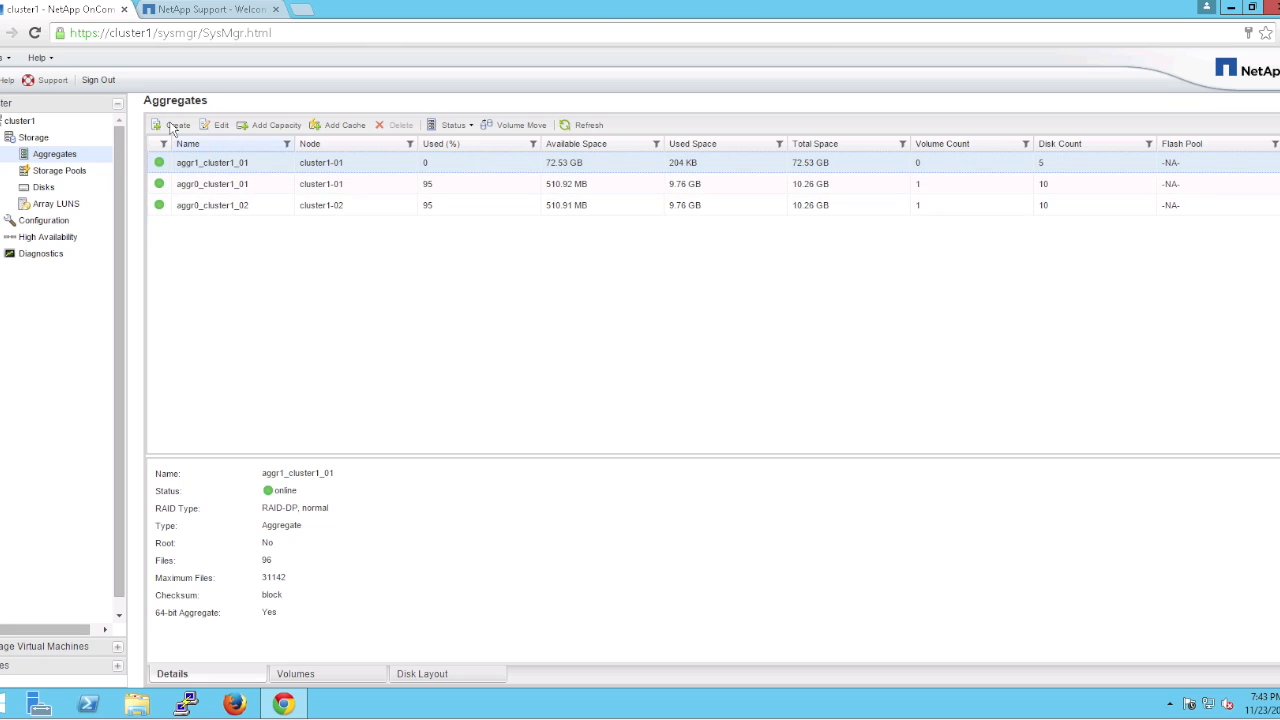
left_click(176, 124)
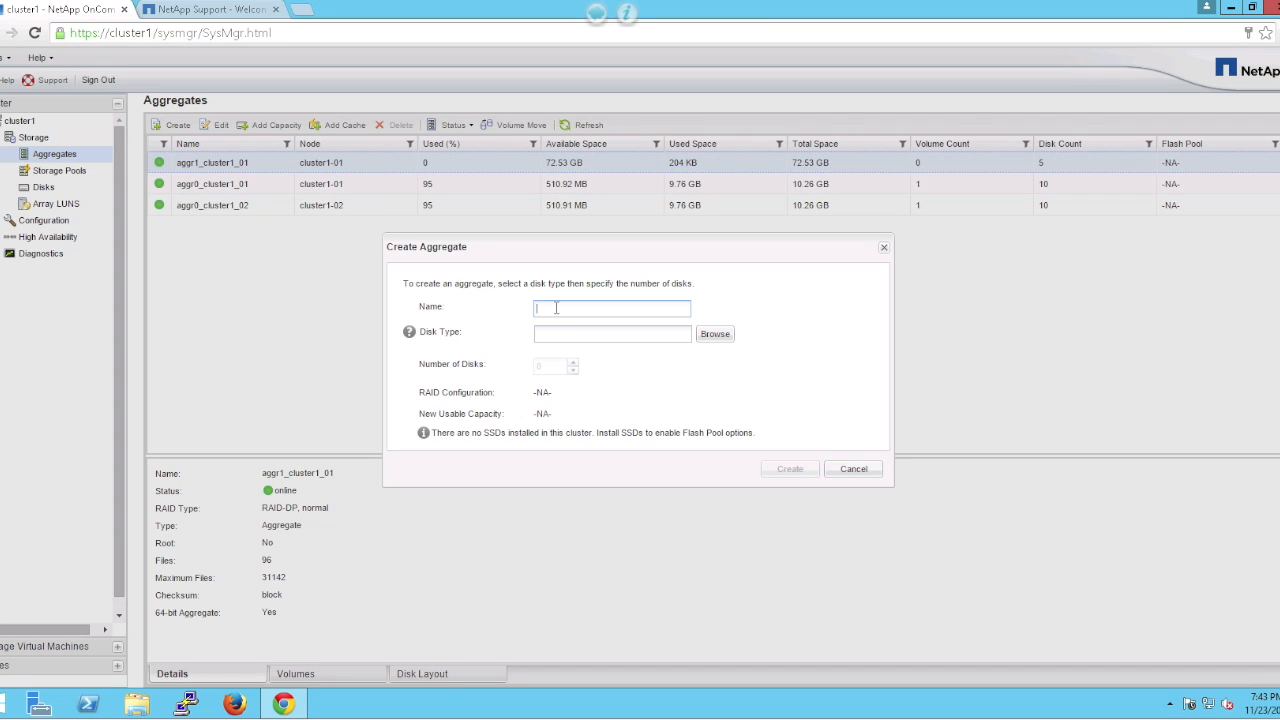
type("aggr1")
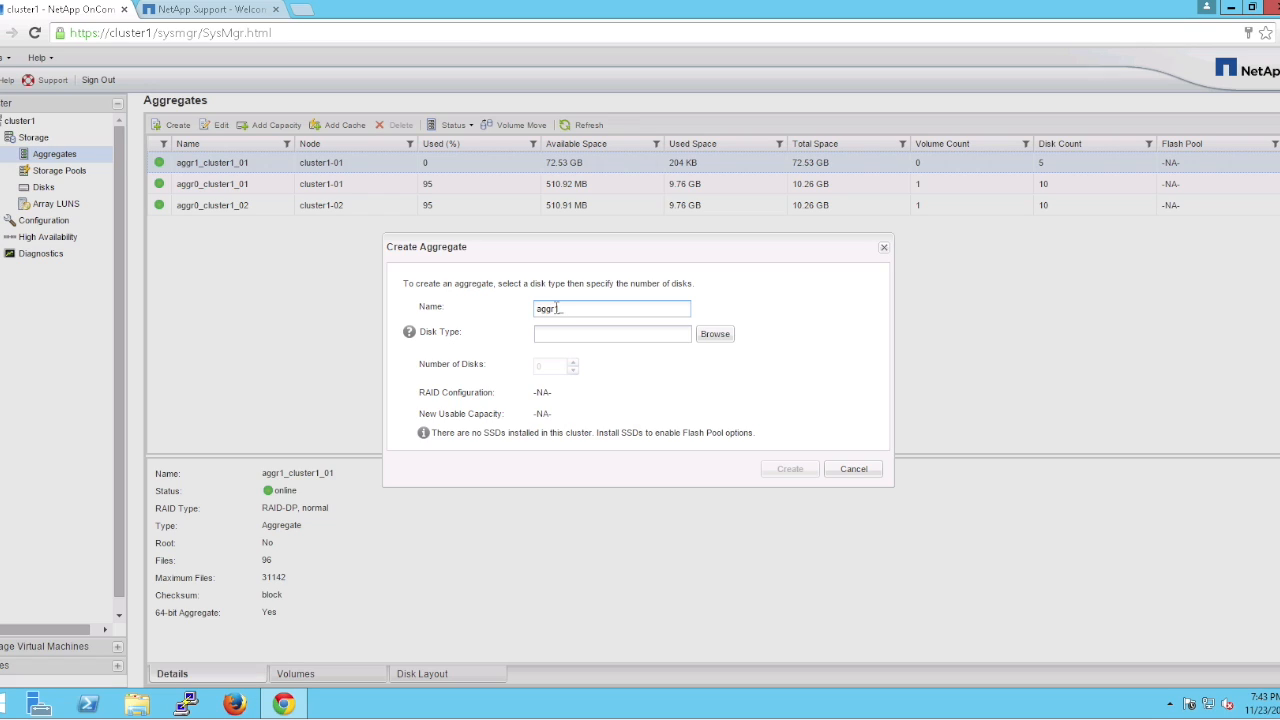
type("_cluster")
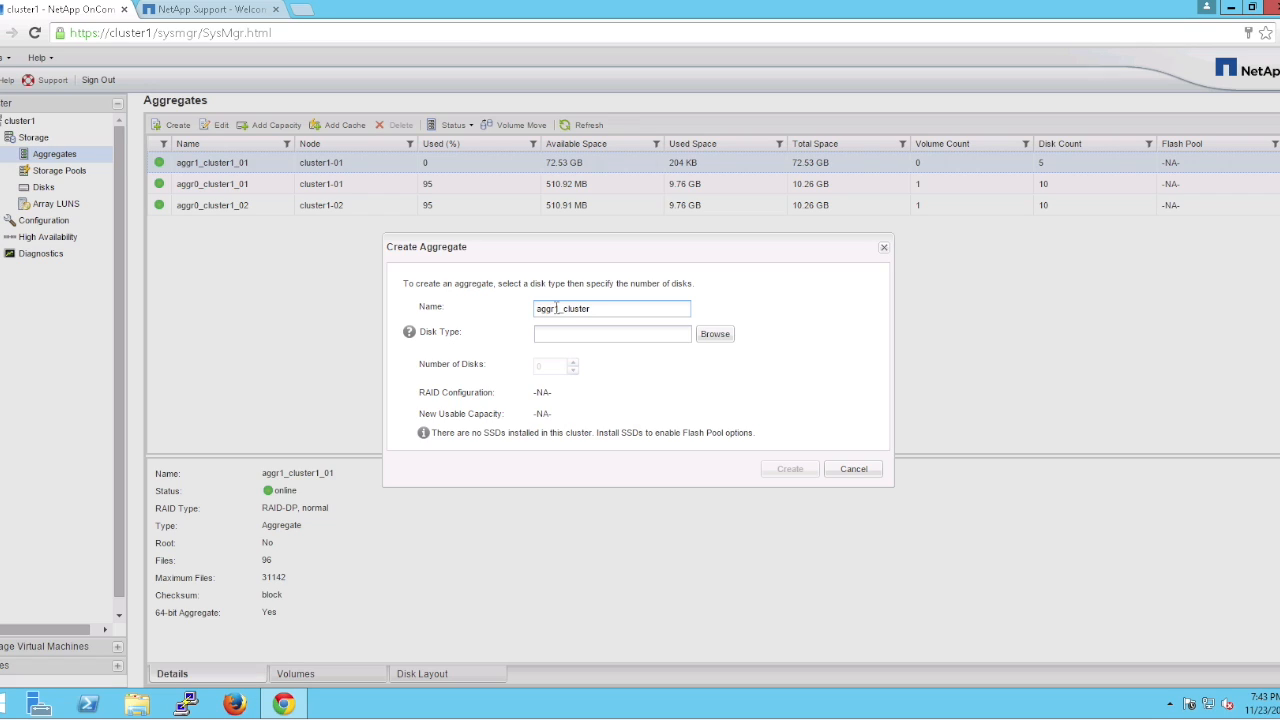
type("1")
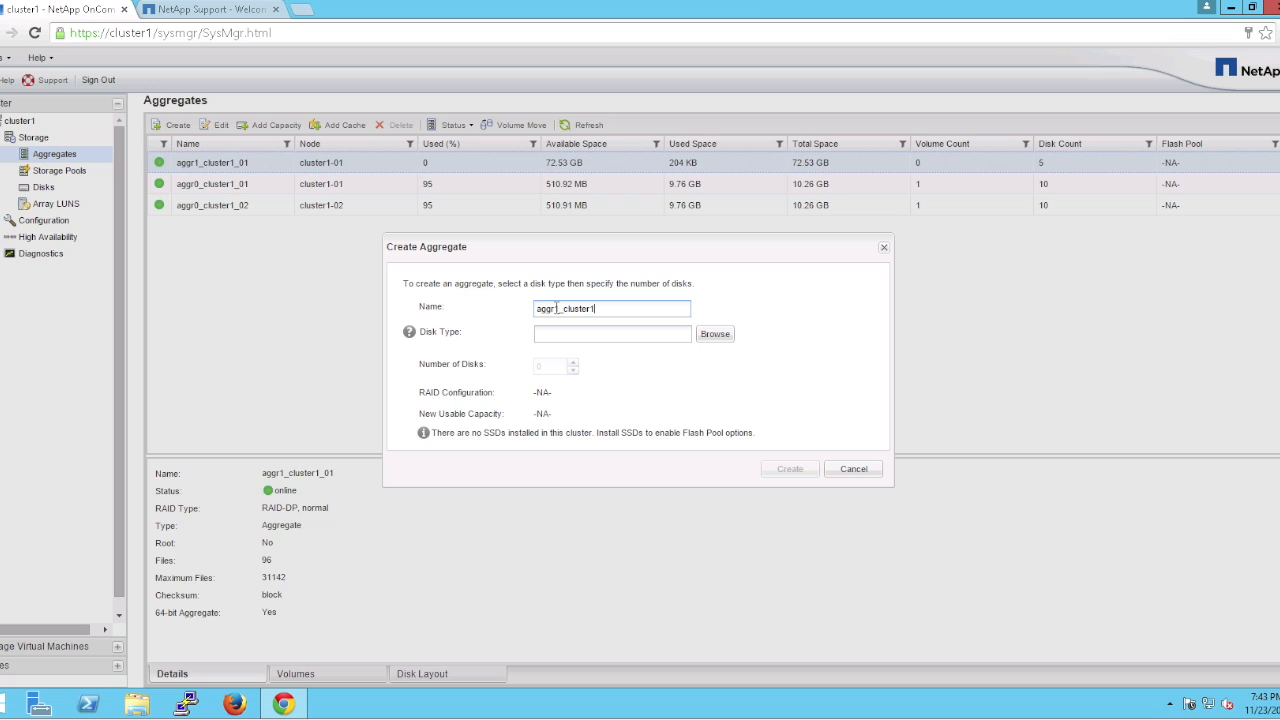
type("_02")
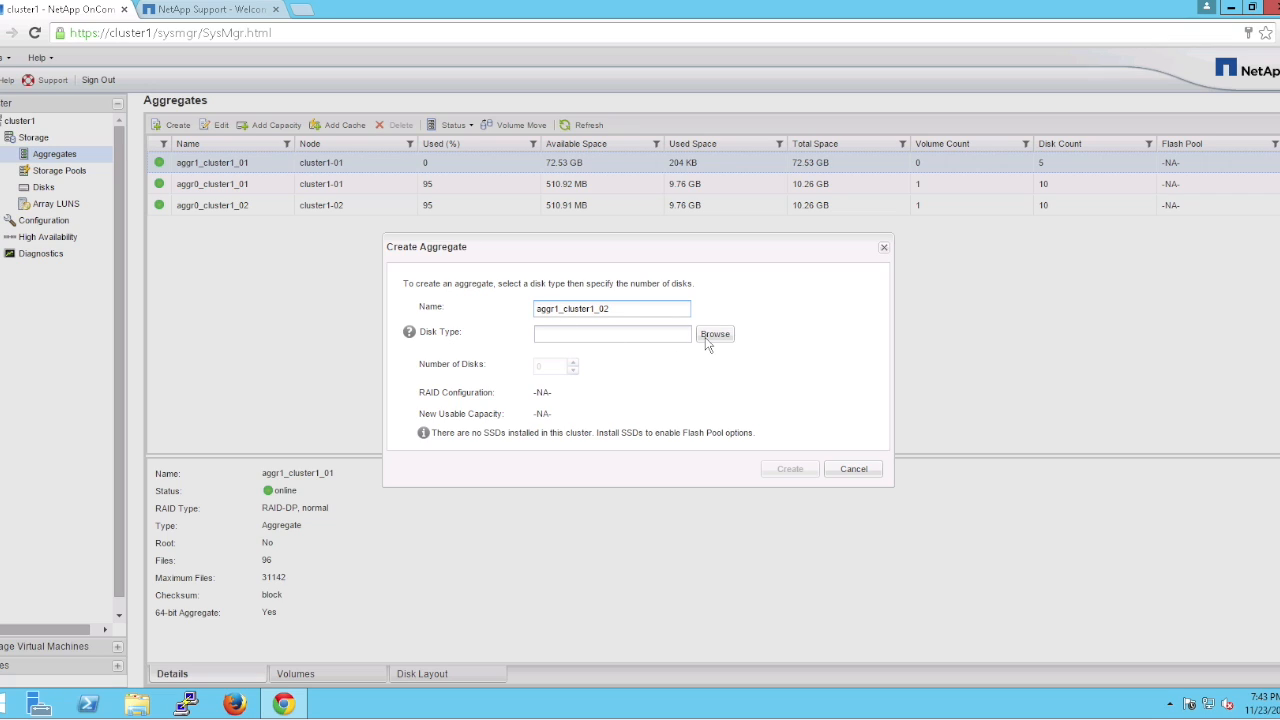
Step: Select cluster1-02's VMDISK disks with 5 disks and create the agg1_cluster1_02 aggregate
left_click(714, 334)
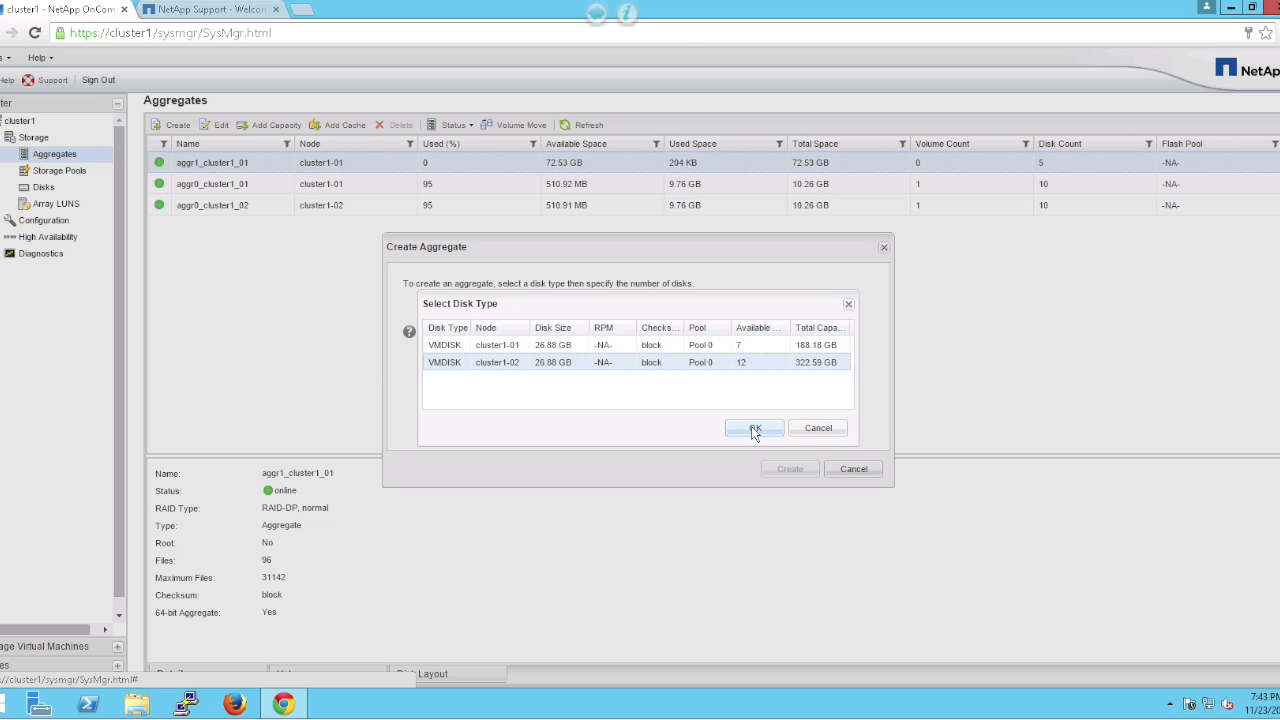
left_click(752, 428)
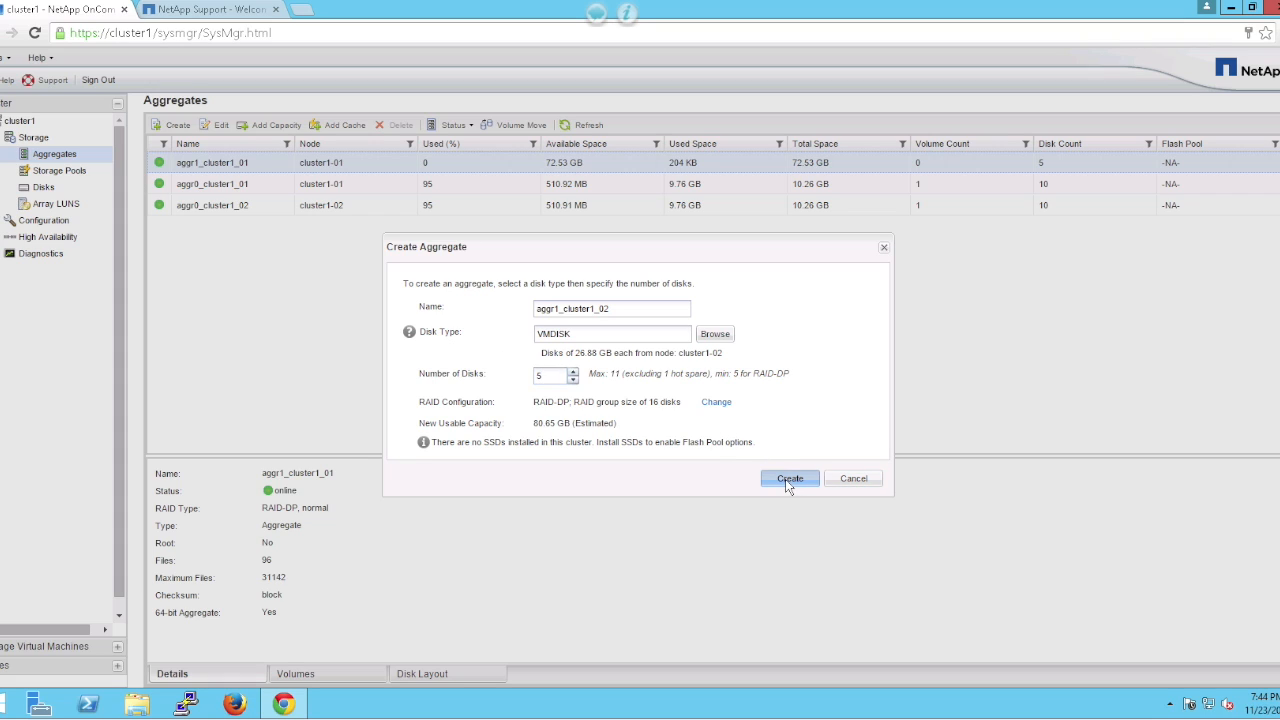
left_click(788, 478)
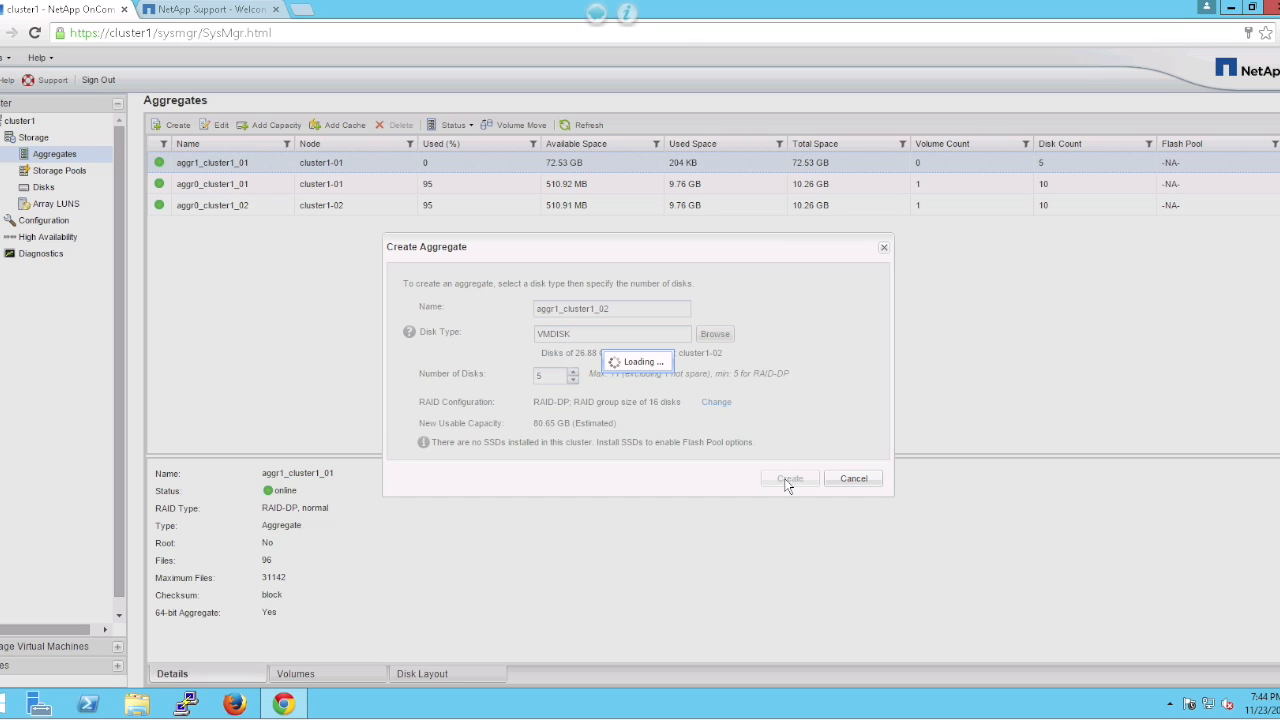
left_click(788, 478)
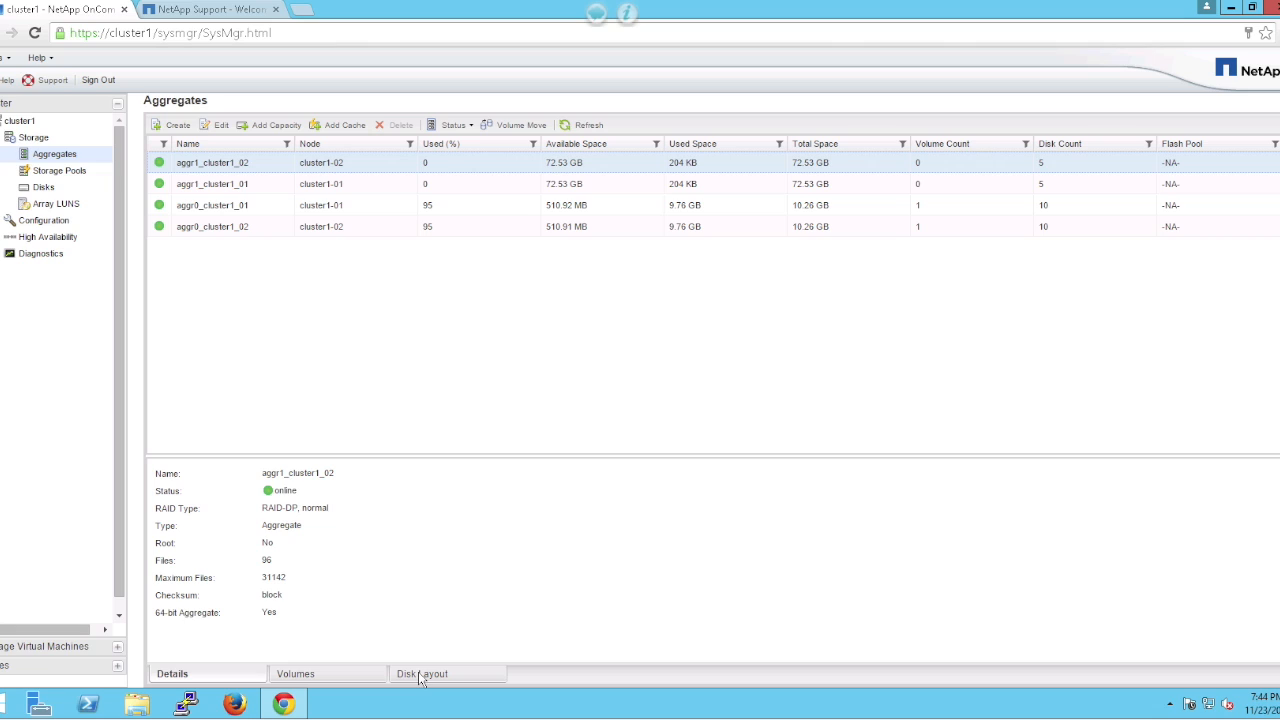
Step: Show the Disk Layout of agg1_cluster1_01: five VMDISK disks online in RAID-DP group rg0
left_click(422, 672)
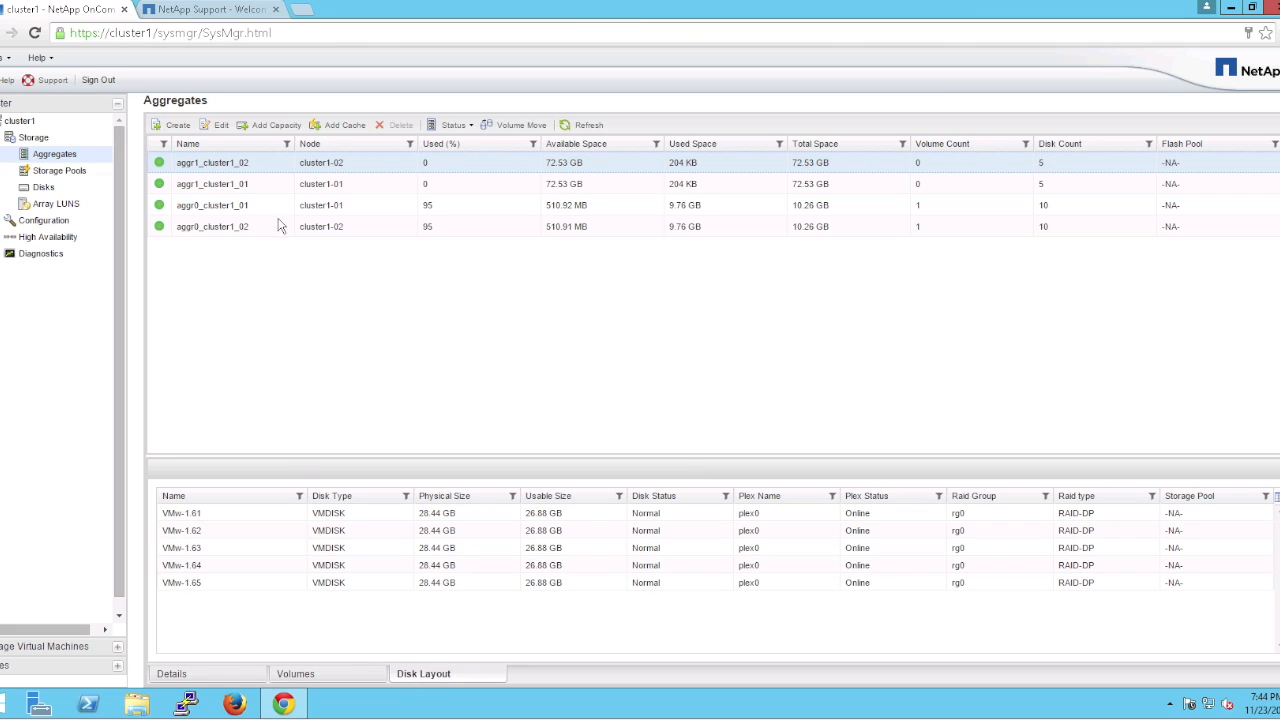
left_click(250, 184)
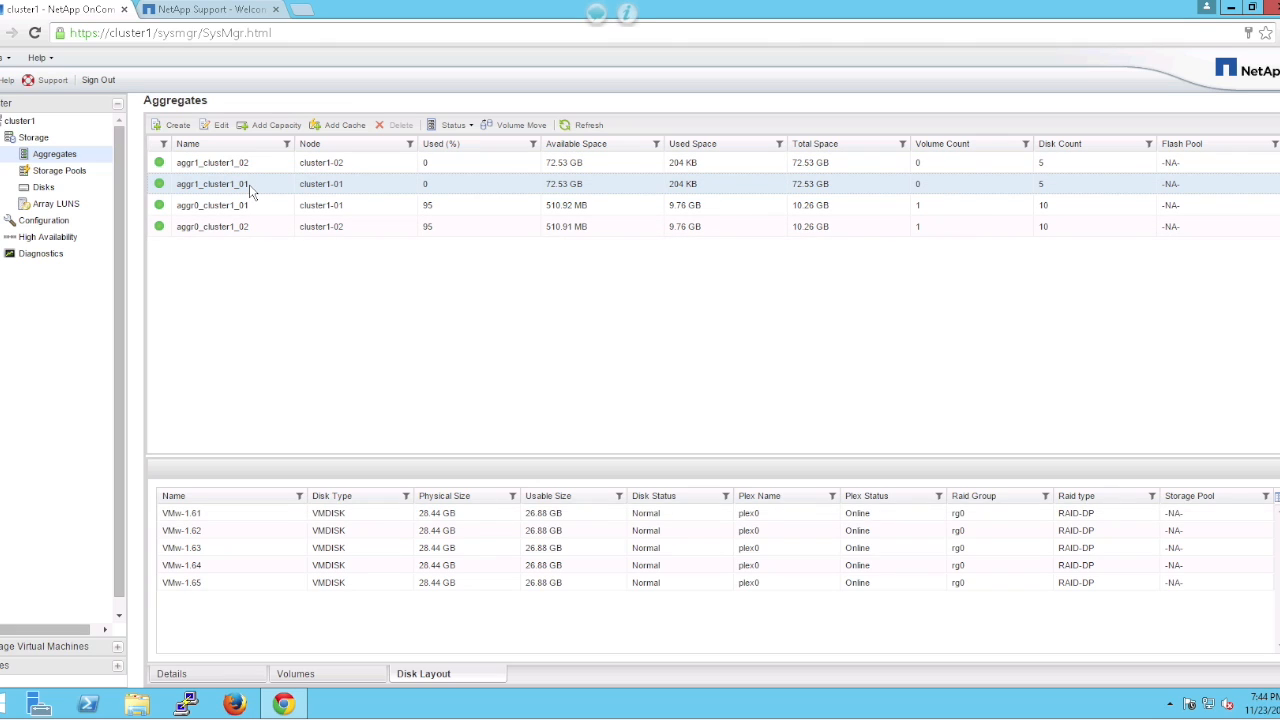